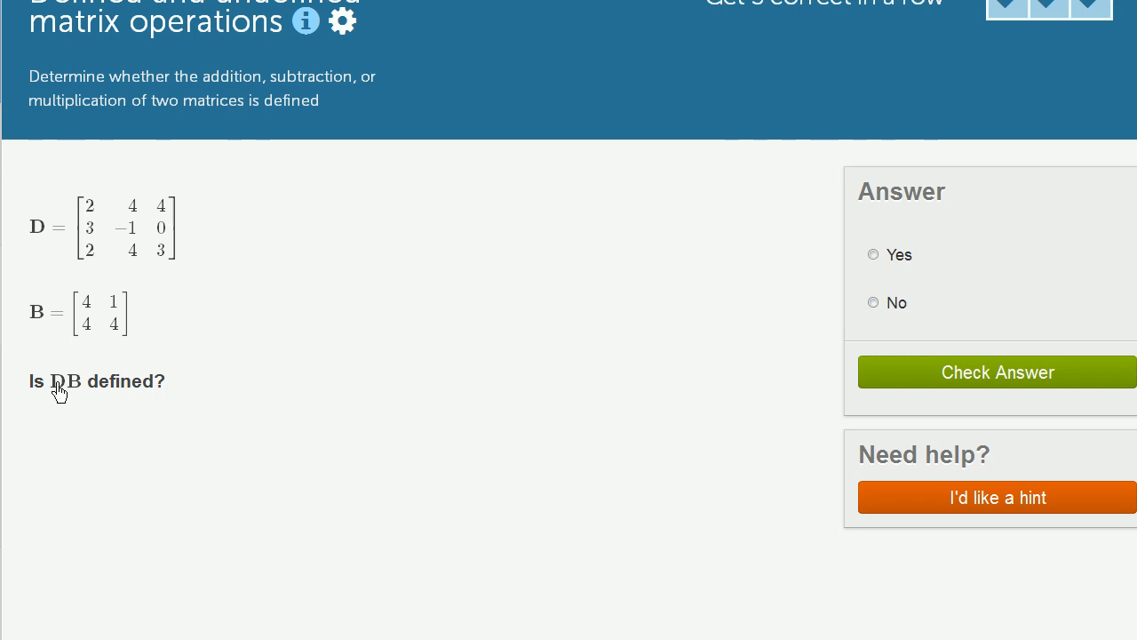
{"action": "mouse_move", "coordinate": [62, 394]}
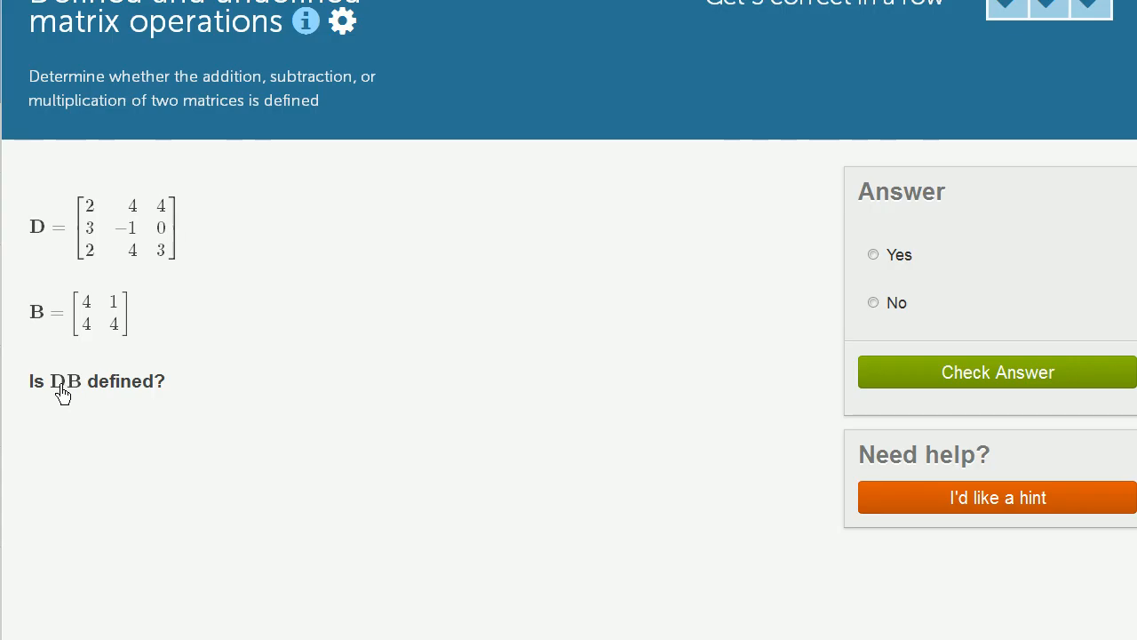
{"action": "mouse_move", "coordinate": [80, 394]}
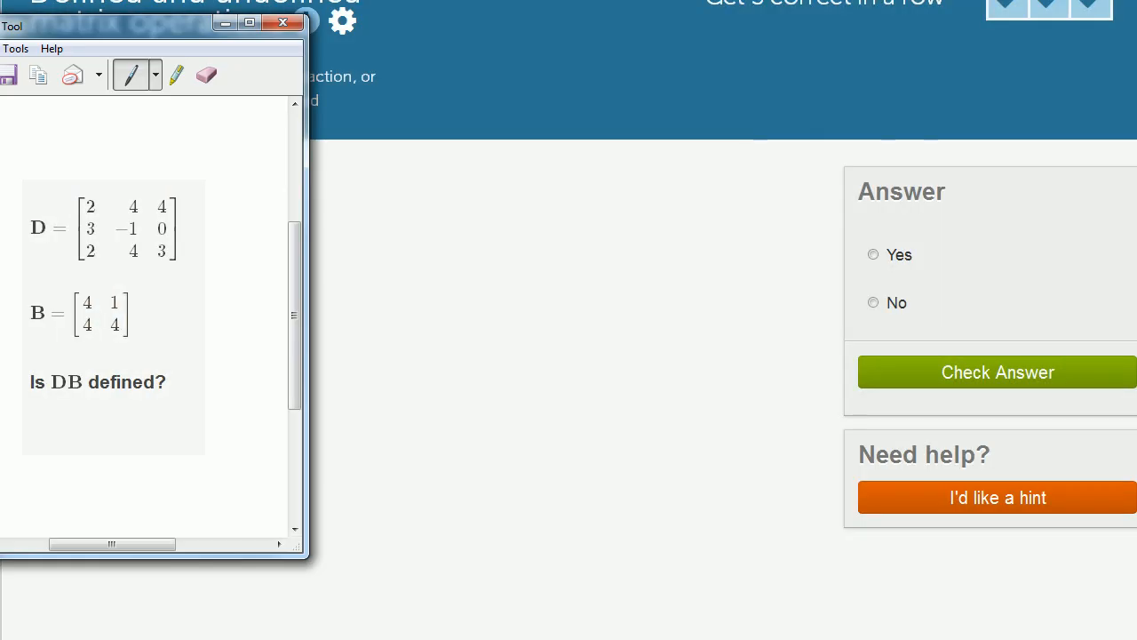
{"action": "mouse_move", "coordinate": [833, 274]}
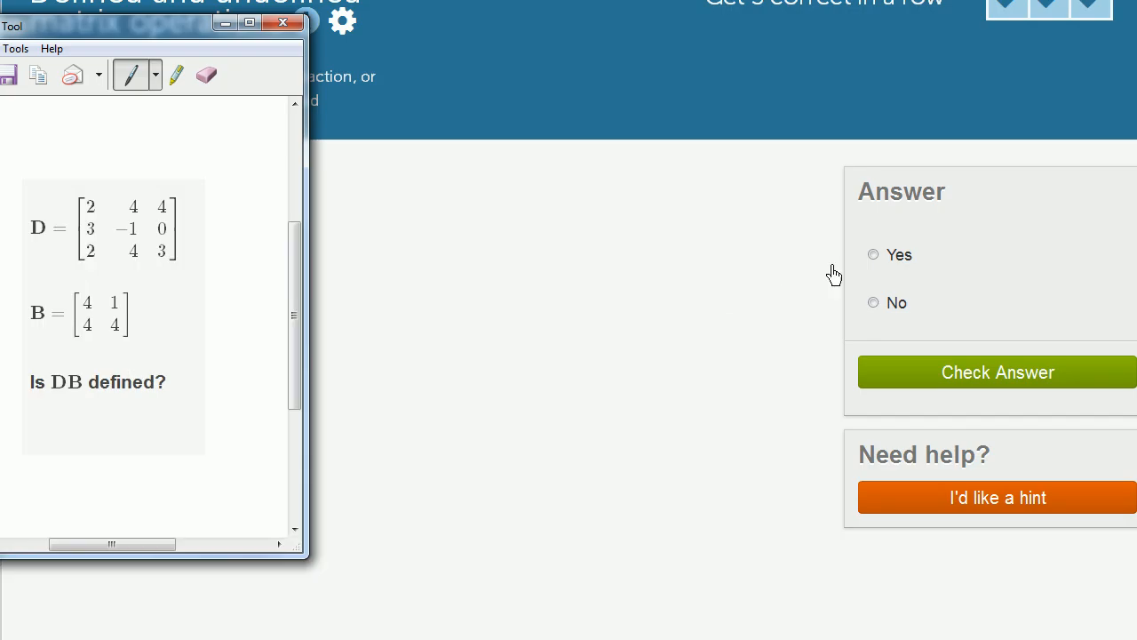
- Answer No to whether DB is defined and check it
{"action": "left_click", "coordinate": [874, 302]}
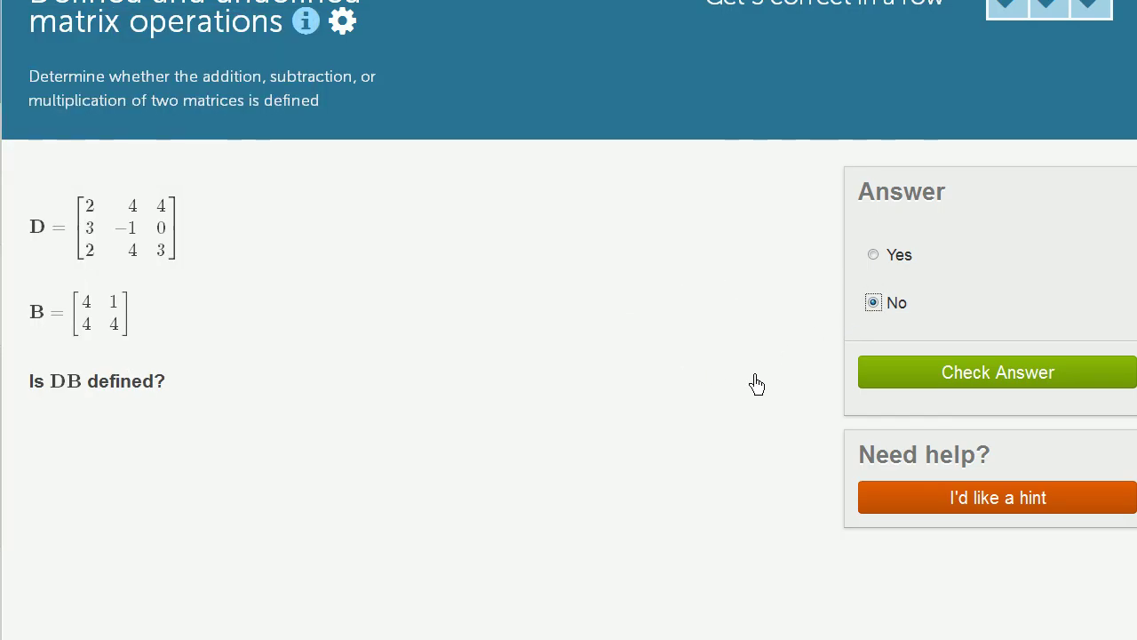
{"action": "left_click", "coordinate": [999, 374]}
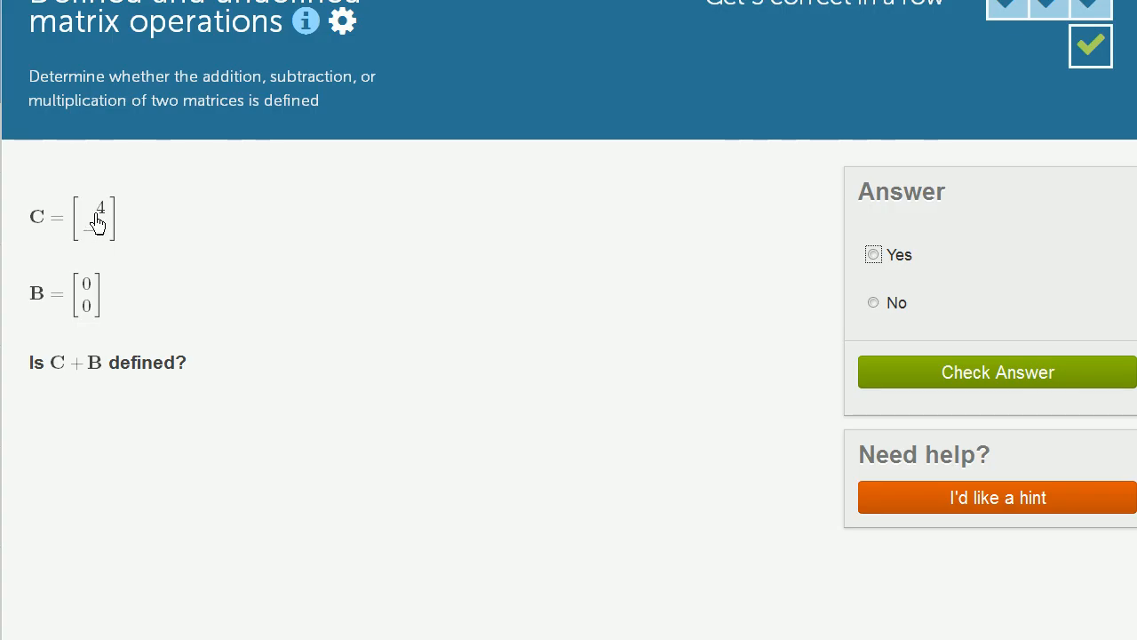
{"action": "mouse_move", "coordinate": [99, 238]}
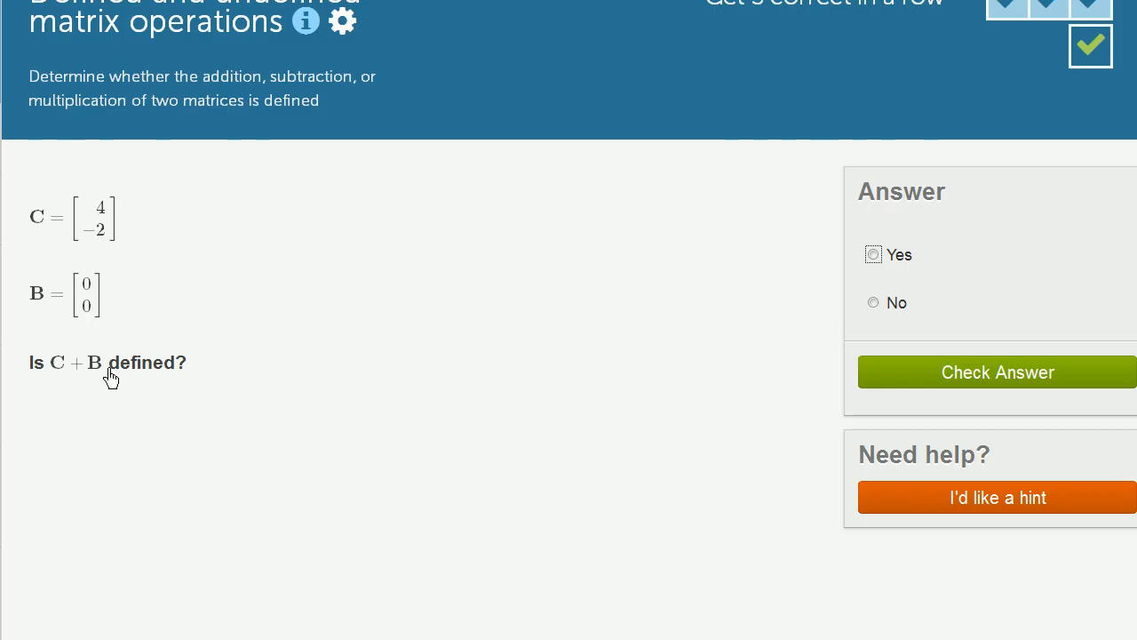
{"action": "mouse_move", "coordinate": [116, 380]}
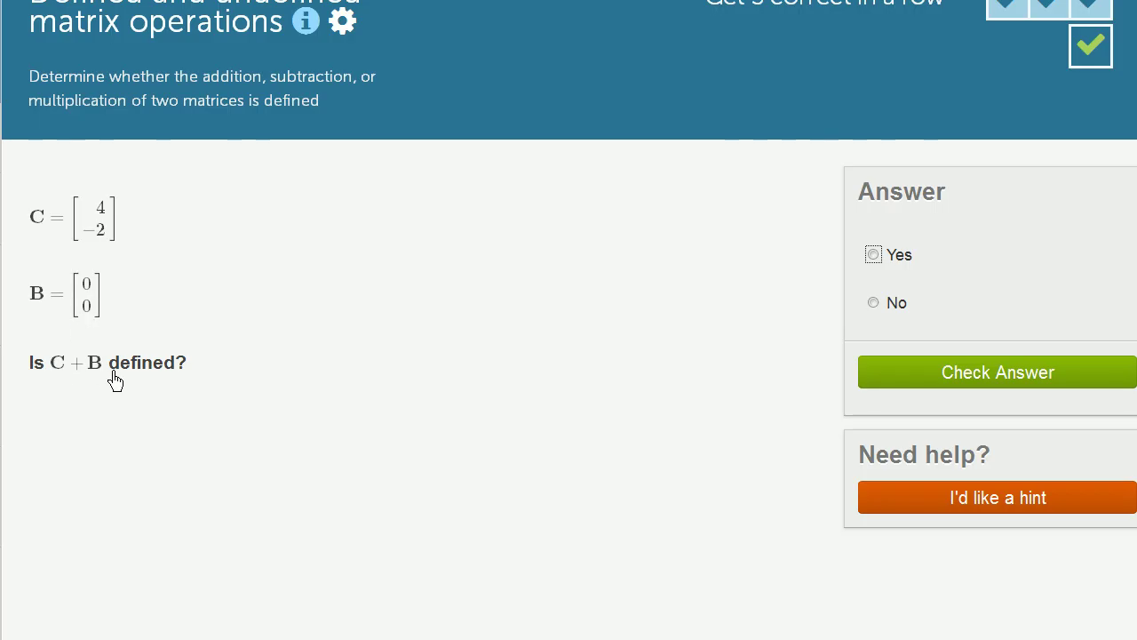
{"action": "mouse_move", "coordinate": [106, 380]}
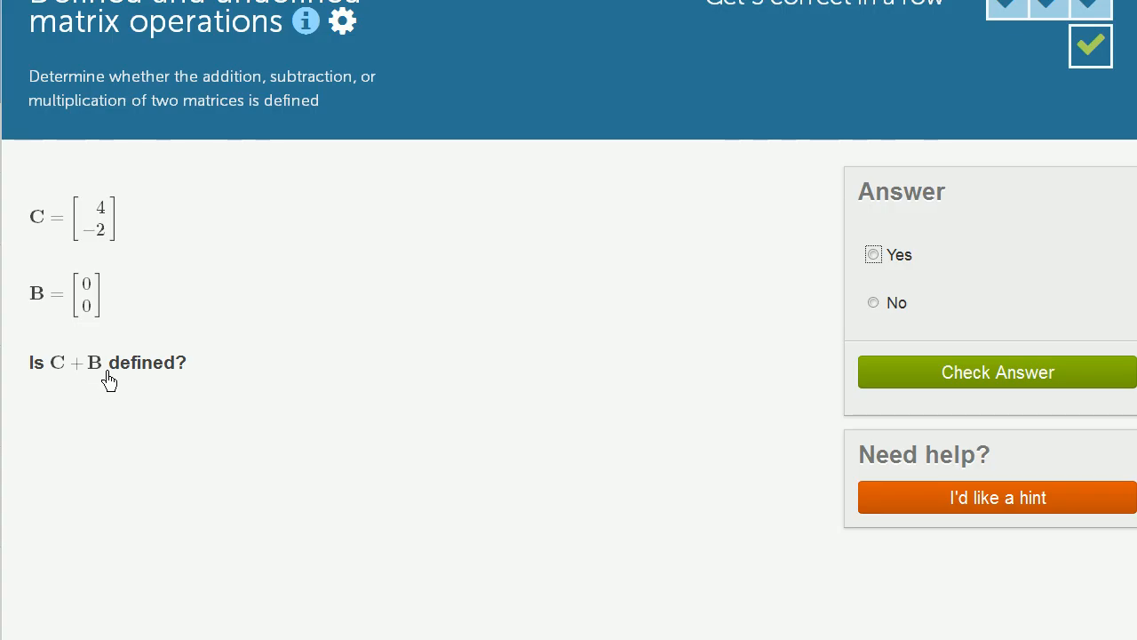
{"action": "mouse_move", "coordinate": [124, 345]}
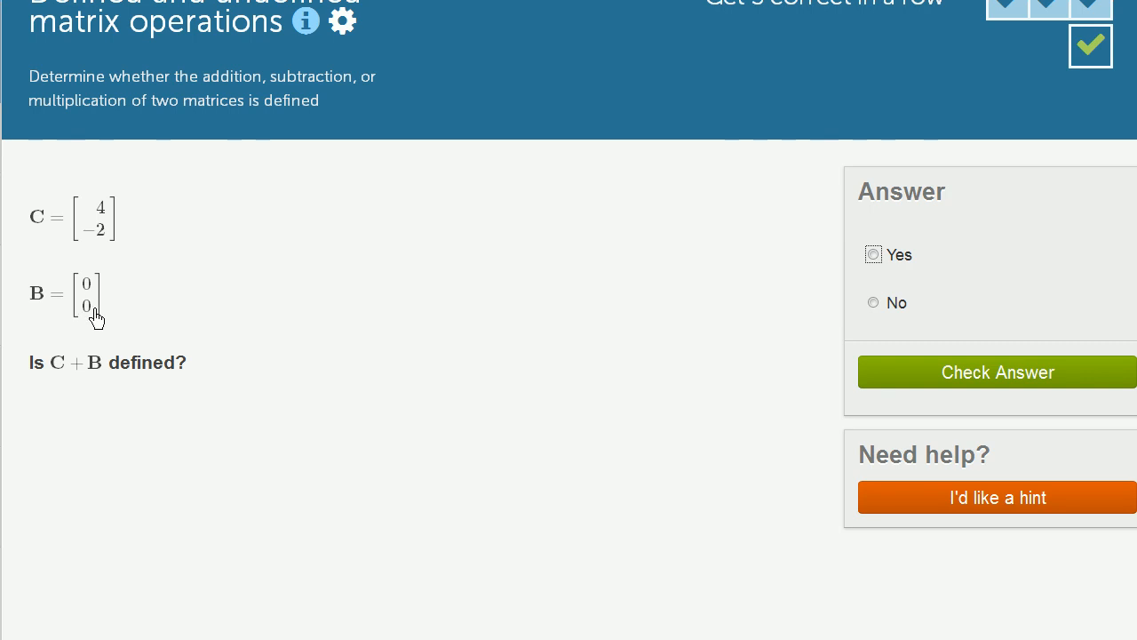
{"action": "mouse_move", "coordinate": [103, 309]}
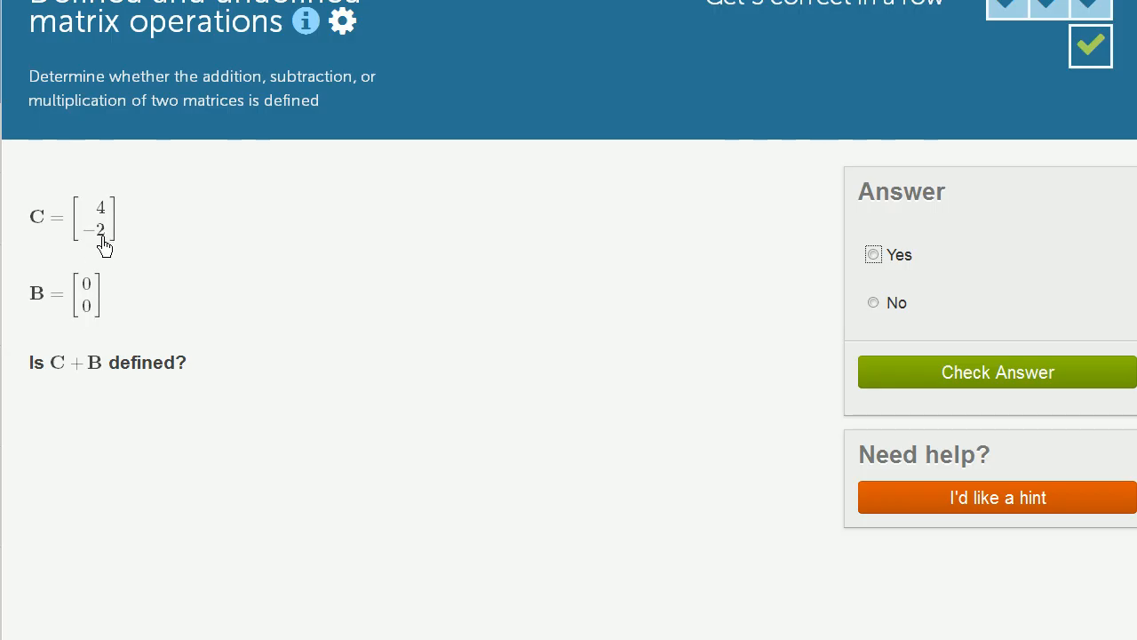
{"action": "mouse_move", "coordinate": [105, 238]}
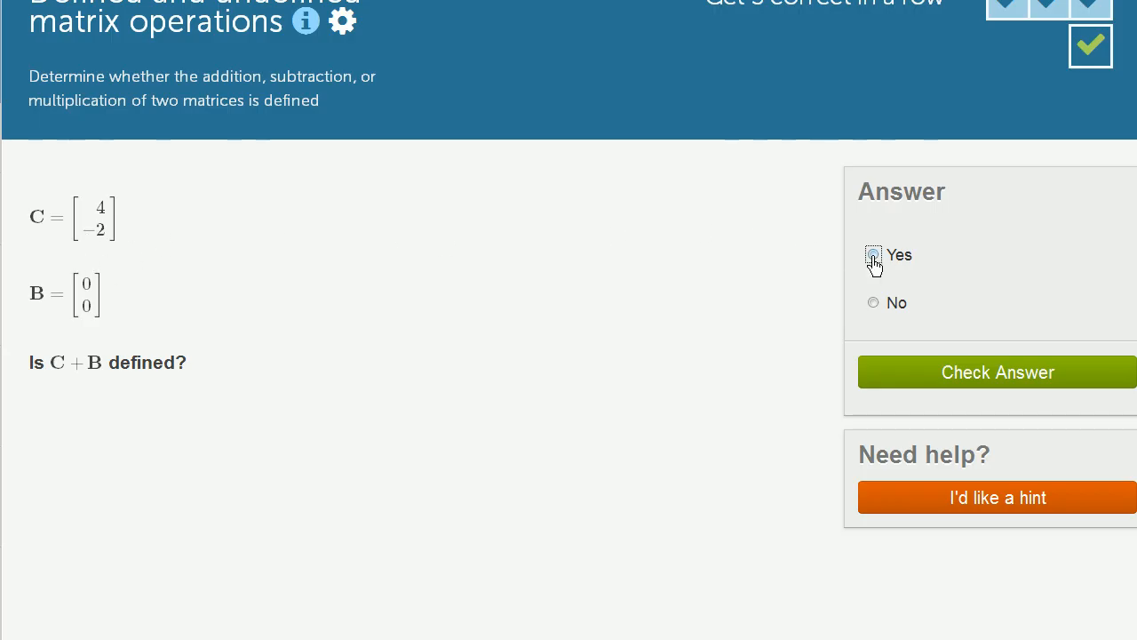
- Submit Yes for C + B and advance to the AE question
{"action": "left_click", "coordinate": [997, 371]}
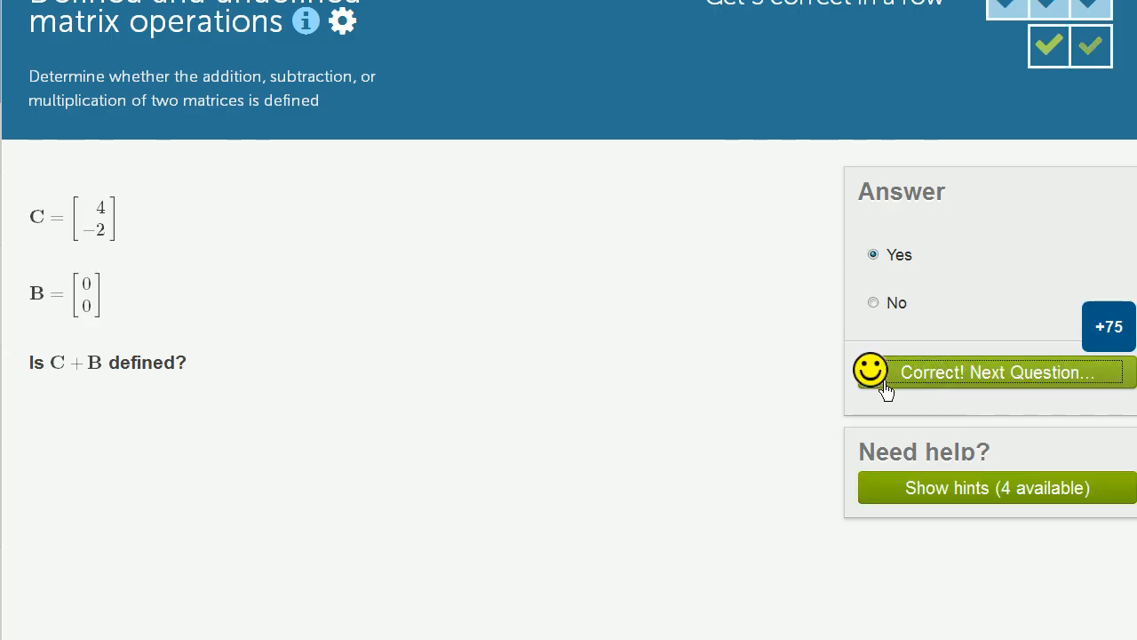
{"action": "left_click", "coordinate": [1006, 371]}
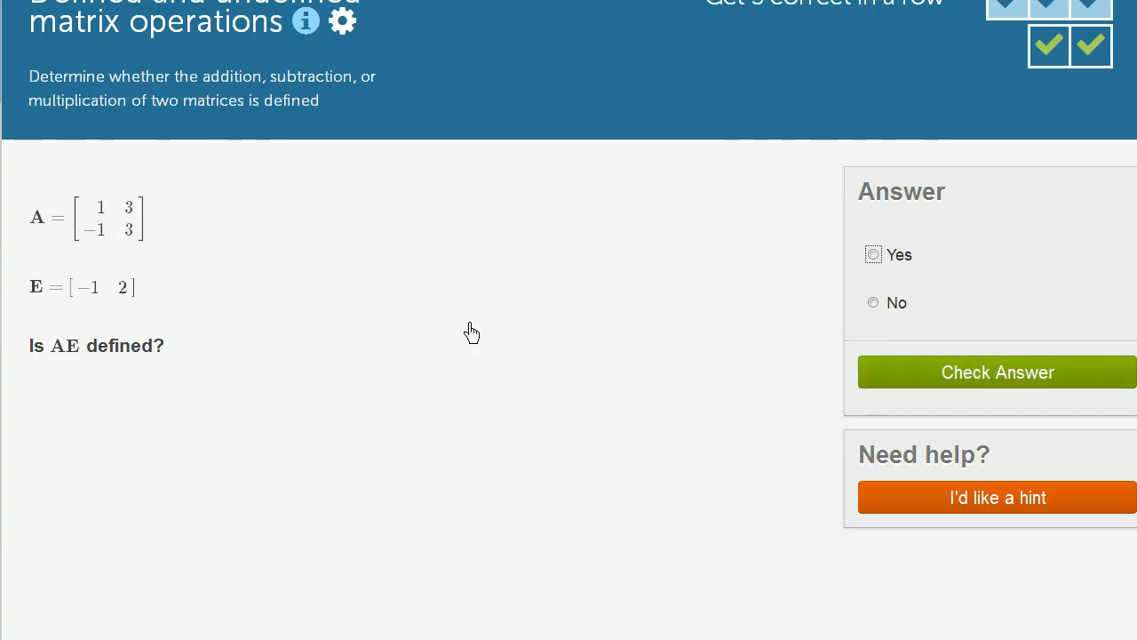
{"action": "mouse_move", "coordinate": [57, 363]}
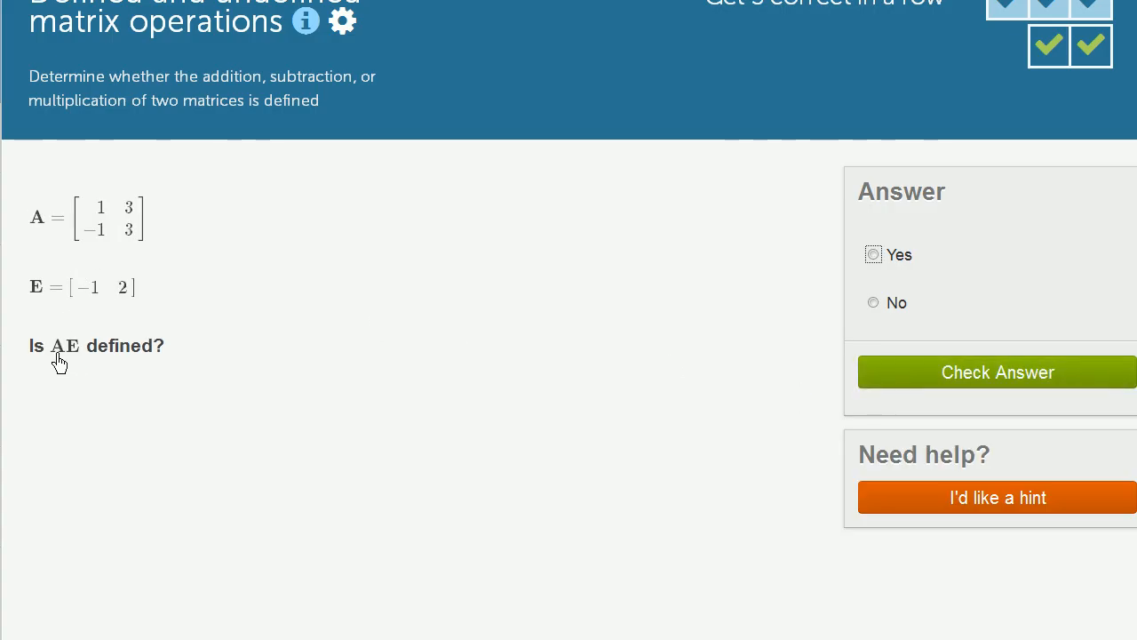
{"action": "mouse_move", "coordinate": [99, 238]}
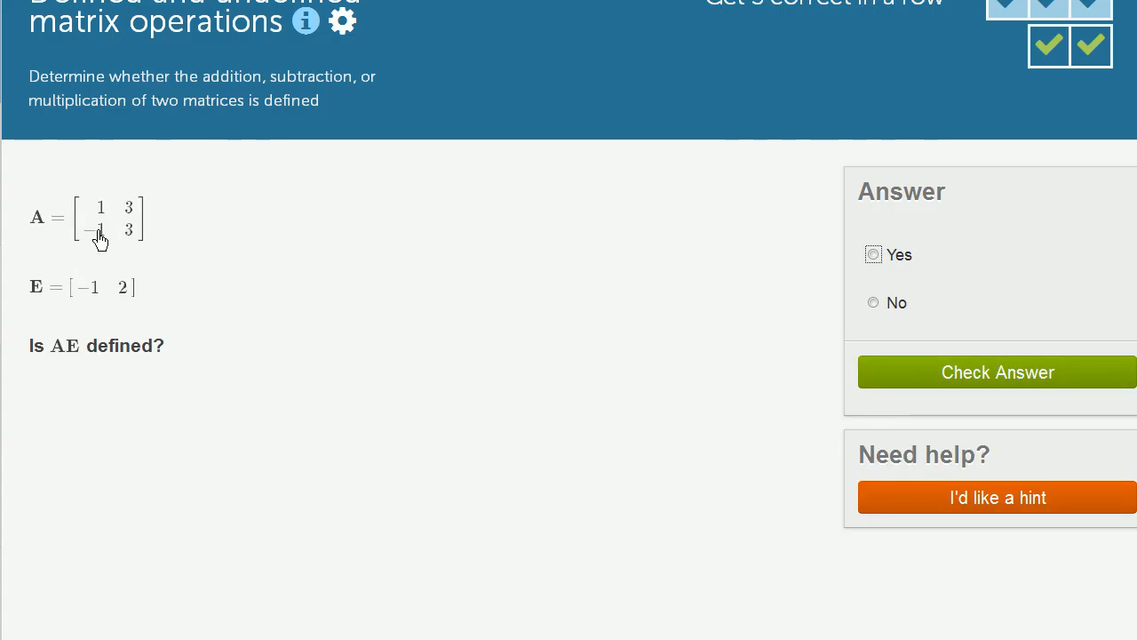
{"action": "mouse_move", "coordinate": [74, 249]}
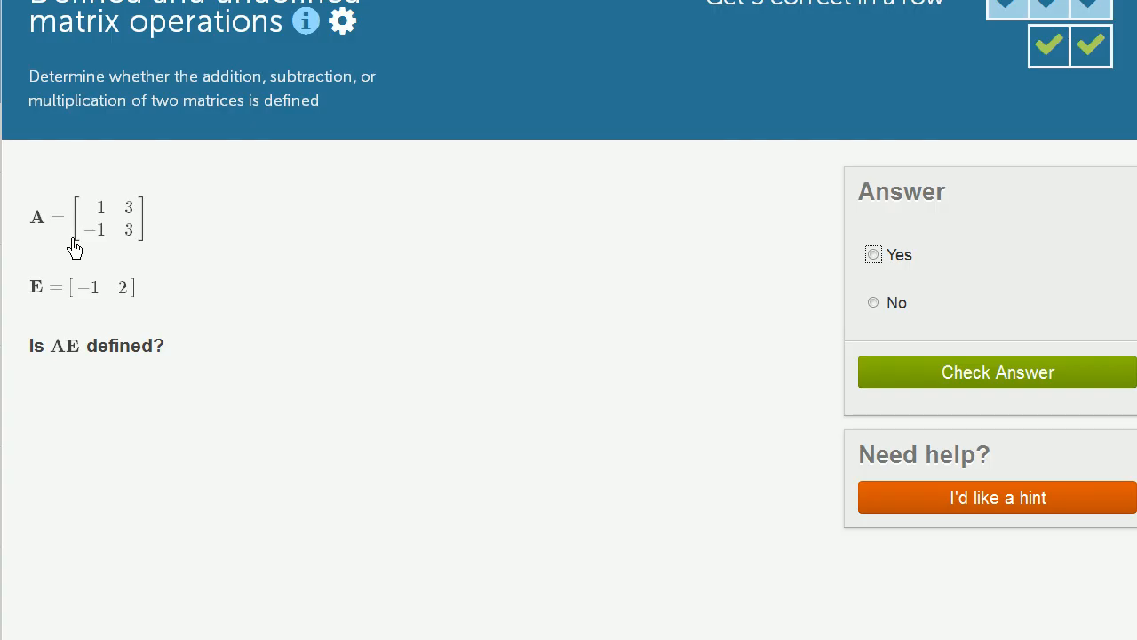
{"action": "mouse_move", "coordinate": [82, 239]}
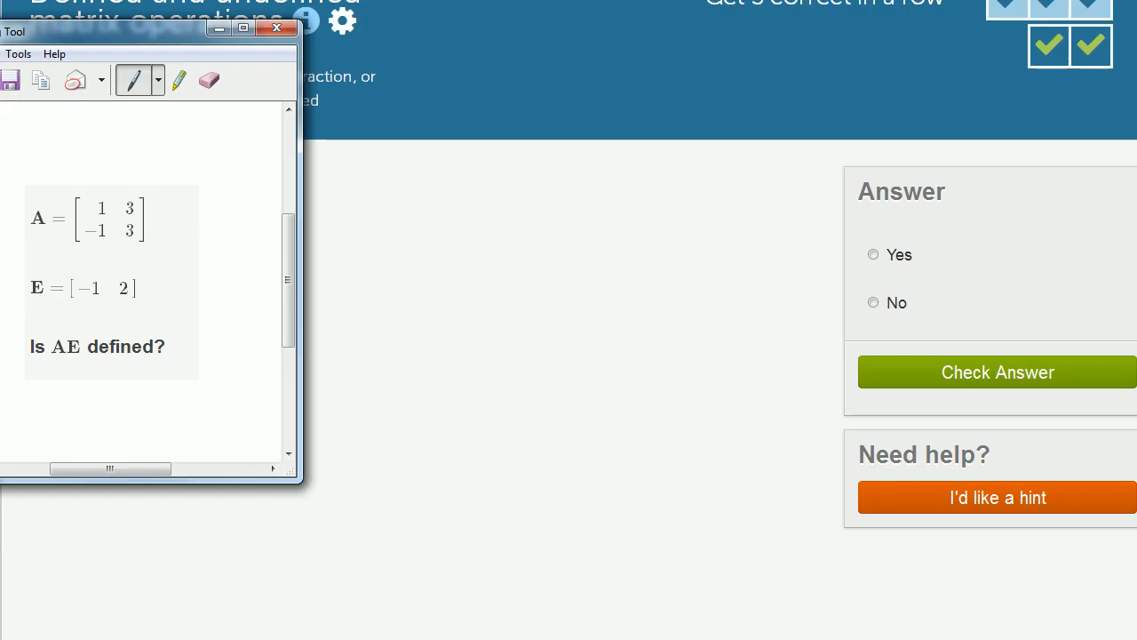
{"action": "mouse_move", "coordinate": [707, 327]}
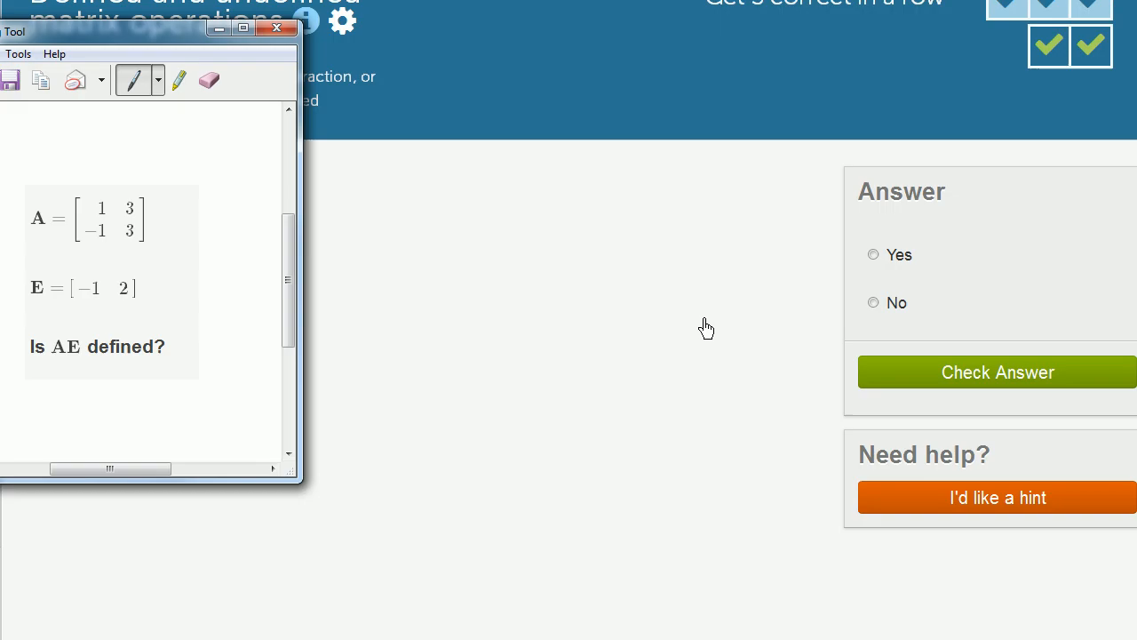